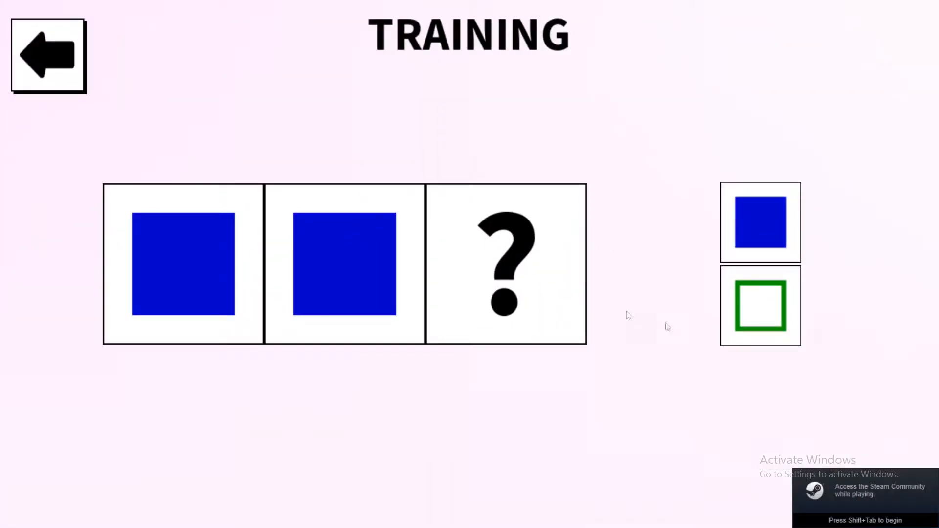
- Answer the tutorial row with the solid blue square and advance to the 2 EASY grid
click(760, 225)
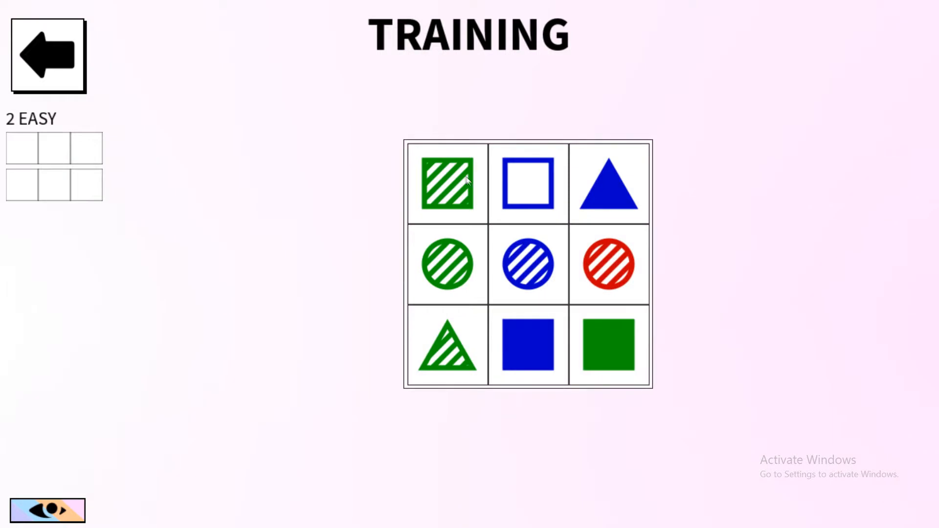
click(608, 264)
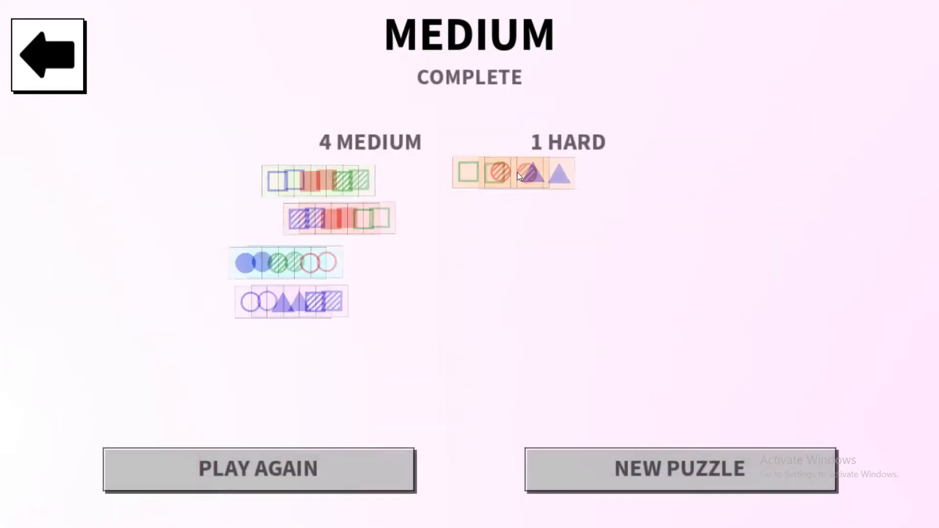
- Acknowledge the HARD COMPLETE summary listing one easy, four medium and two hard sets
click(679, 470)
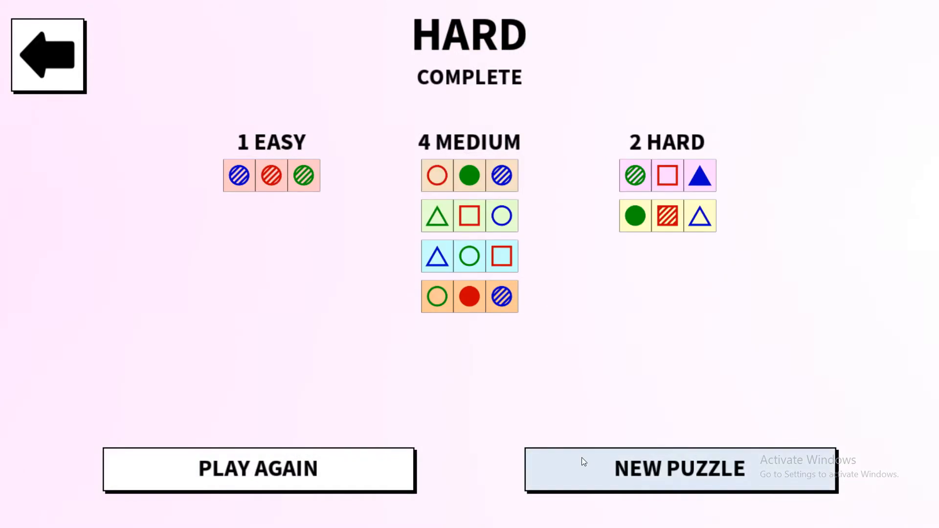
- Start a fresh, larger hard puzzle via NEW PUZZLE on the completion screen
click(680, 470)
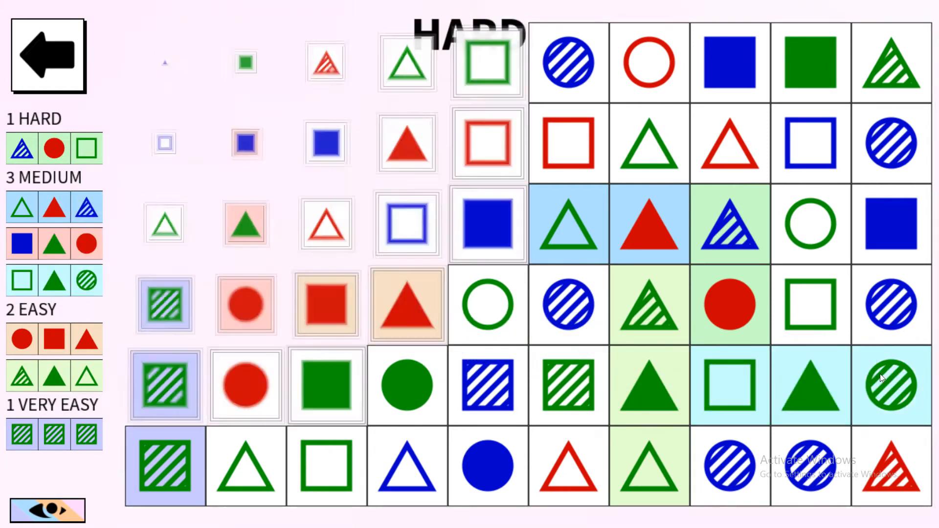